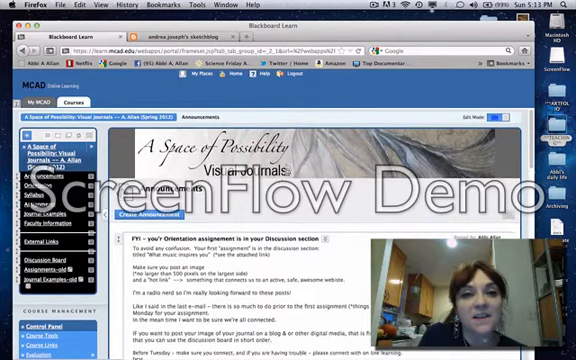
# Go to the Syllabus page of the Visual Journals course from the course menu
pyautogui.scroll(-3)
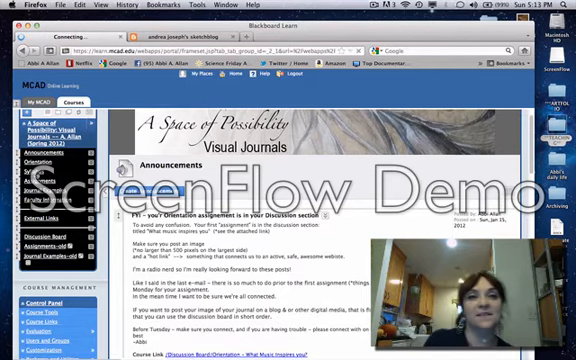
pyautogui.click(36, 172)
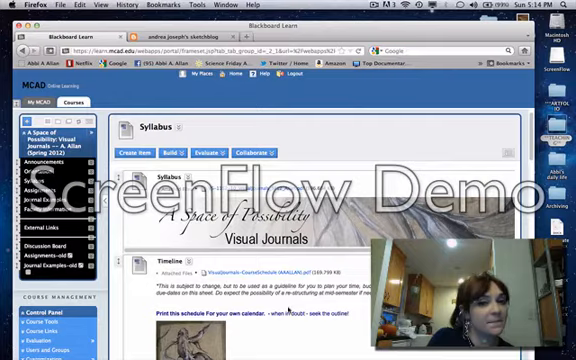
# Scroll the syllabus down to the winter-landscape image and its description
pyautogui.scroll(-3)
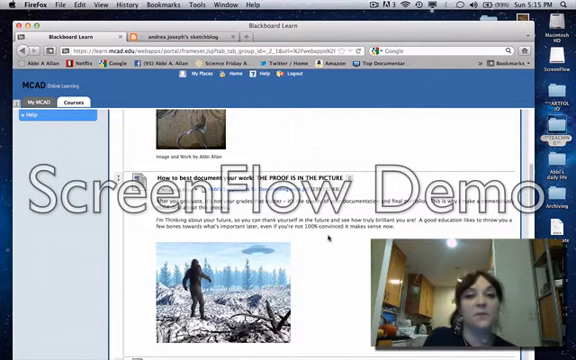
# Scroll further to the suggested texts list and the Materials heading
pyautogui.scroll(-3)
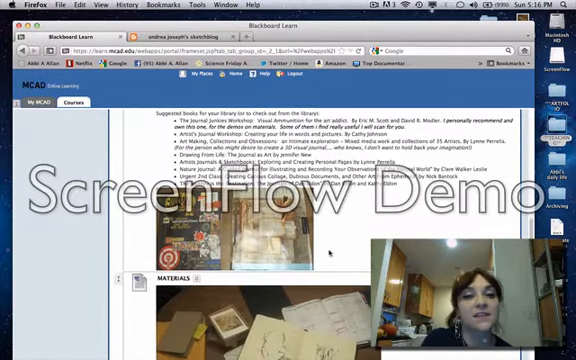
# Scroll down to the Materials item's sketchbook photo and the materials/tools list
pyautogui.scroll(-3)
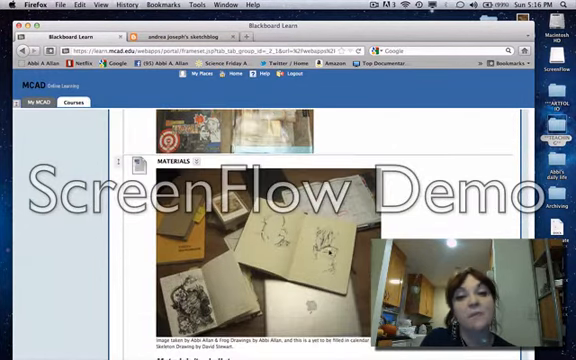
pyautogui.scroll(-3)
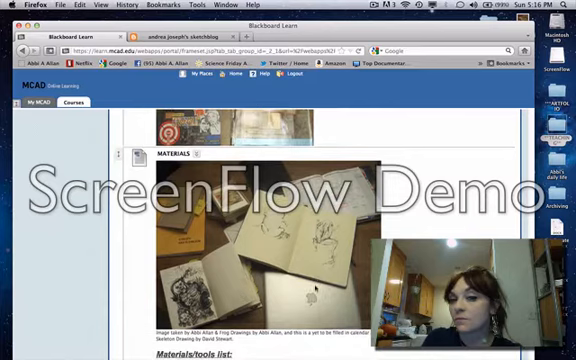
pyautogui.scroll(-3)
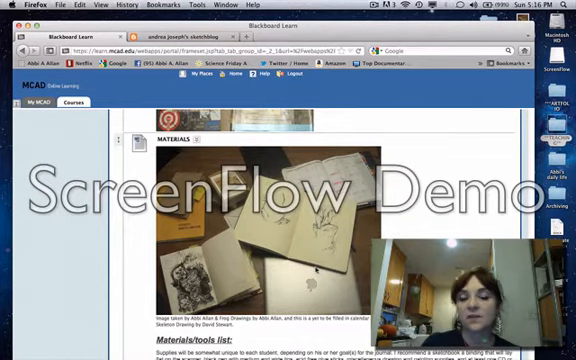
# Scroll through Required Materials and the Photoshop tutorial, ending back at the Suggested Texts list
pyautogui.scroll(-3)
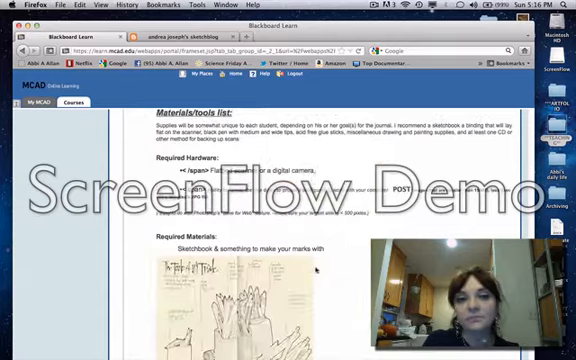
pyautogui.scroll(-3)
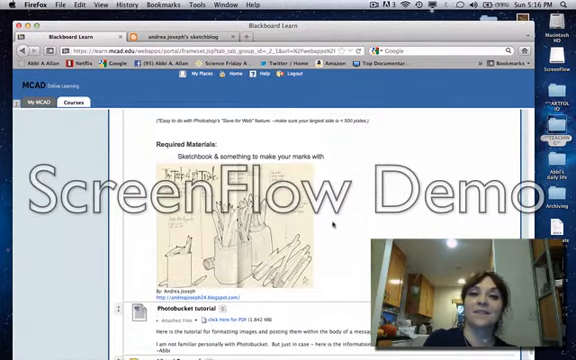
pyautogui.scroll(-3)
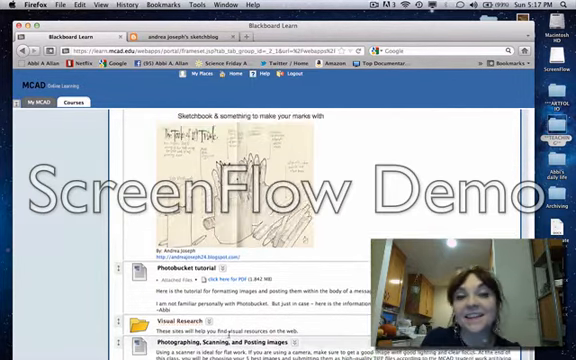
pyautogui.scroll(-3)
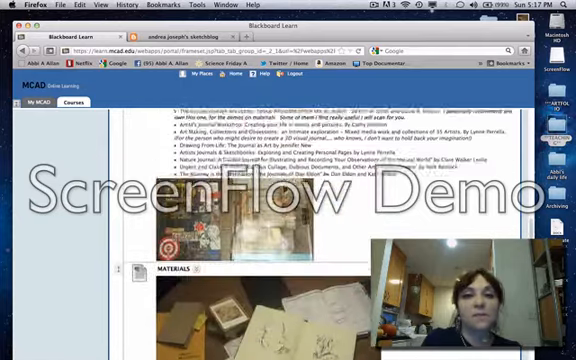
pyautogui.scroll(-3)
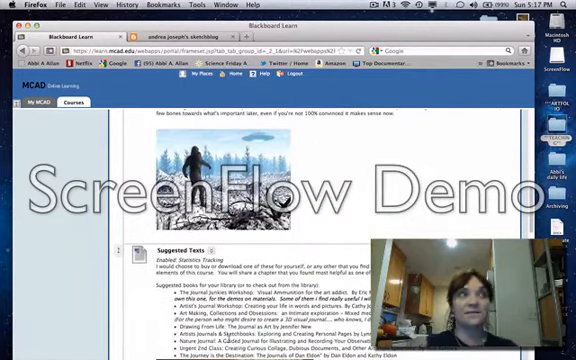